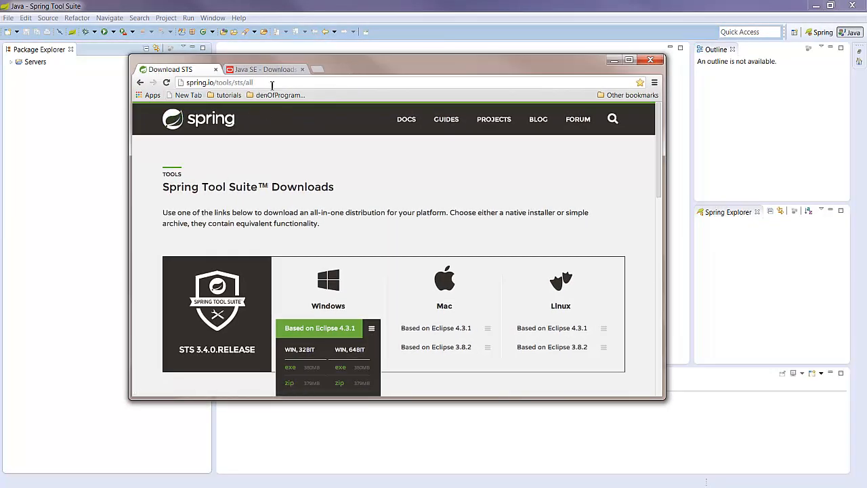
Download the STS 3.4.0 WIN 64BIT installer from the Windows 'Based on Eclipse 4.3.1' downloads on spring.io.
{"action": "left_click", "coordinate": [217, 82]}
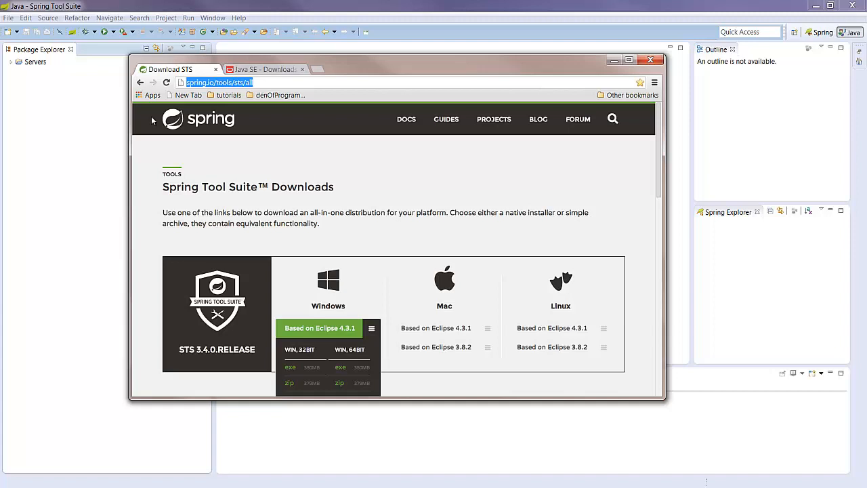
{"action": "mouse_move", "coordinate": [242, 115]}
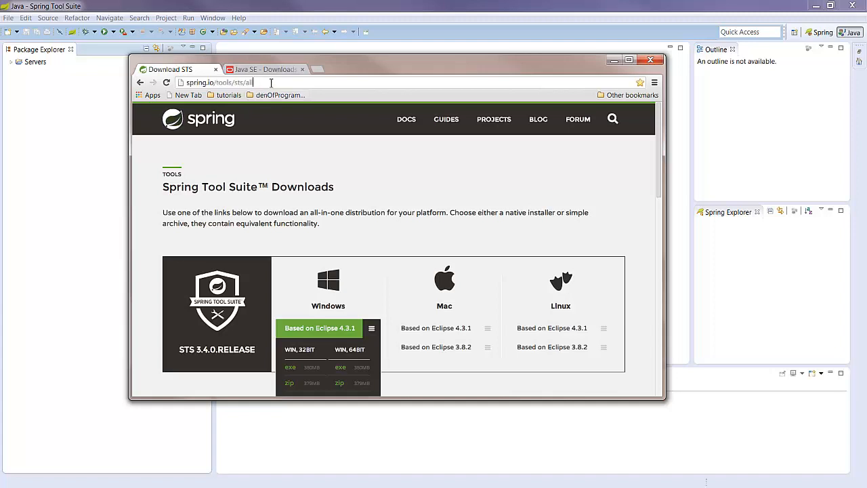
{"action": "scroll", "scroll_direction": "down", "scroll_amount": 3}
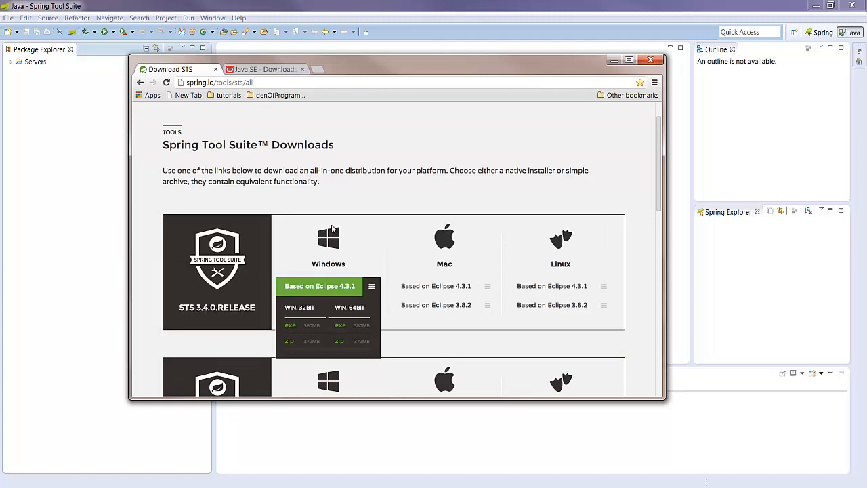
{"action": "mouse_move", "coordinate": [489, 288]}
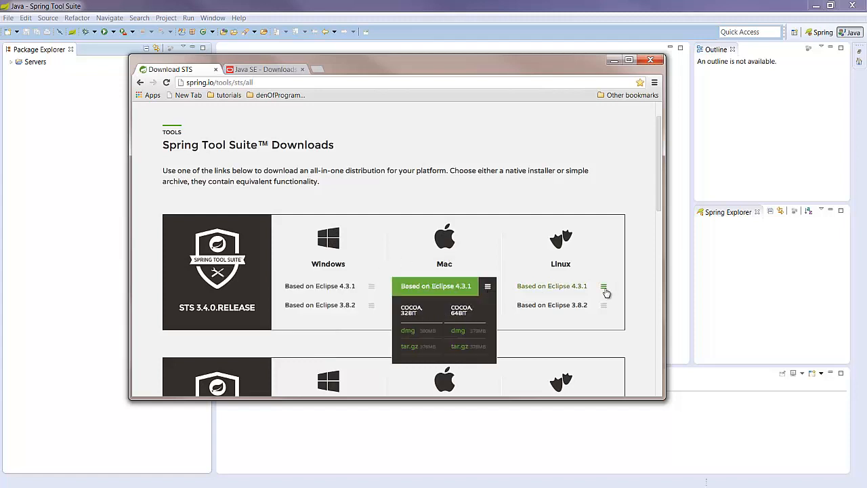
{"action": "left_click", "coordinate": [603, 286]}
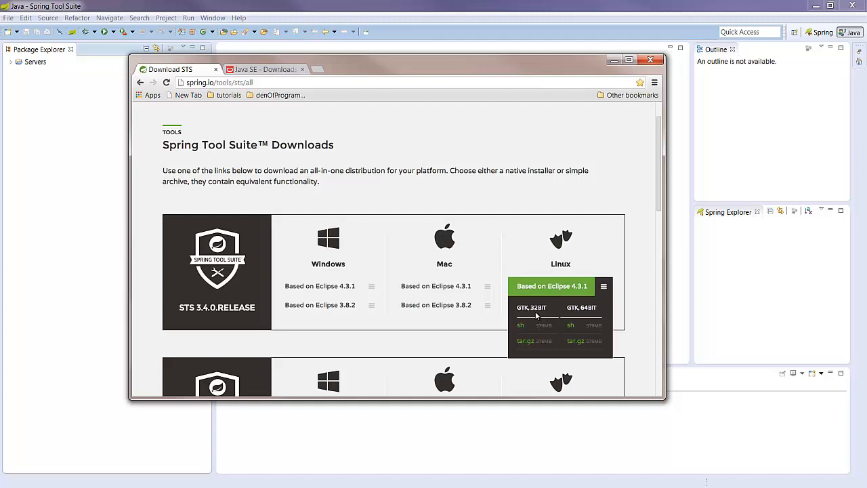
{"action": "mouse_move", "coordinate": [584, 310]}
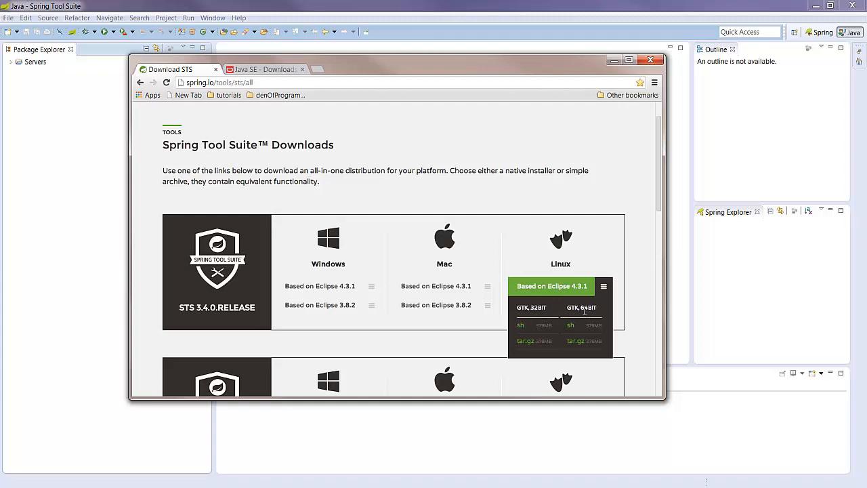
{"action": "left_click", "coordinate": [371, 286]}
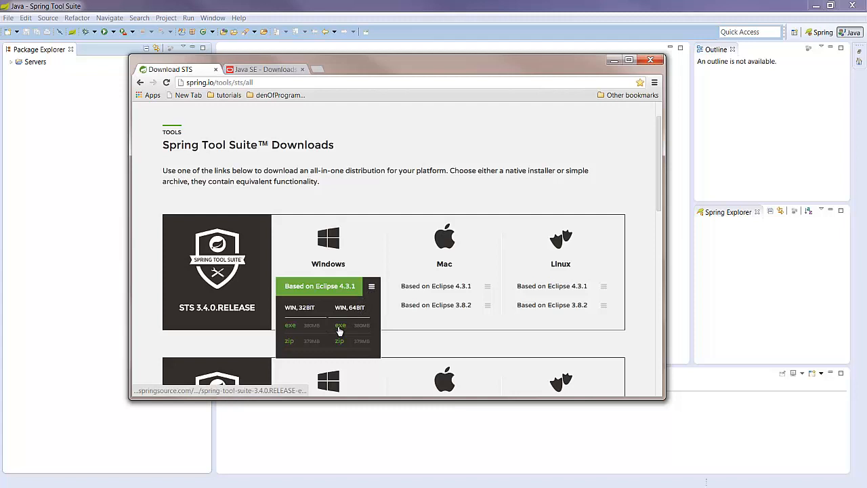
{"action": "mouse_move", "coordinate": [340, 325]}
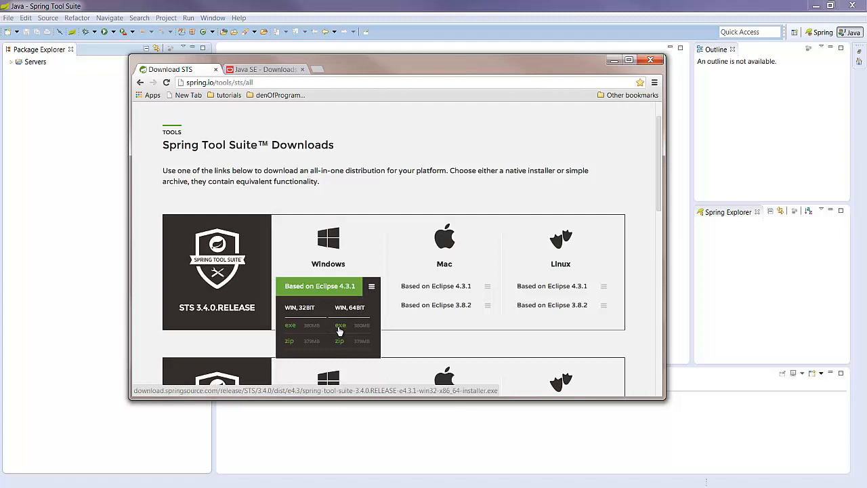
{"action": "left_click", "coordinate": [339, 325]}
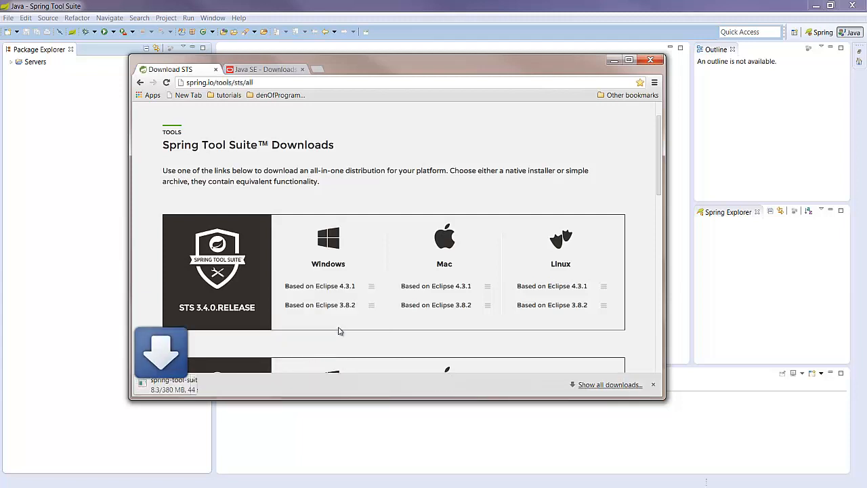
{"action": "left_click", "coordinate": [254, 69]}
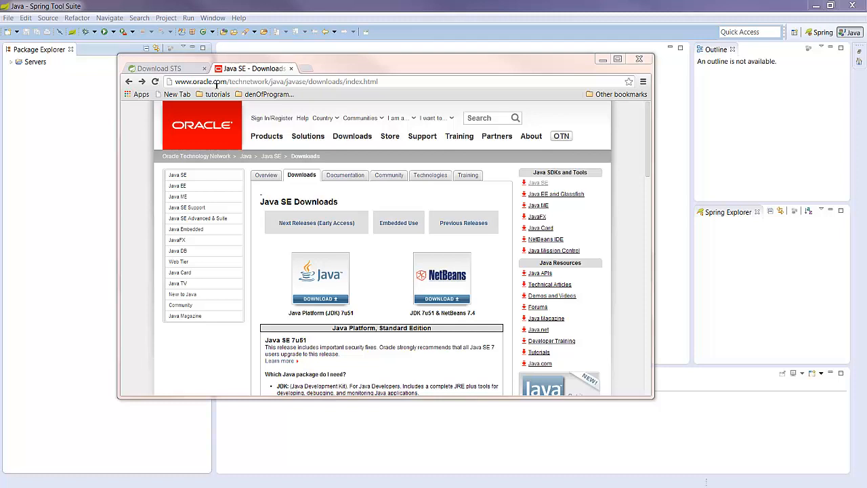
{"action": "mouse_move", "coordinate": [259, 78]}
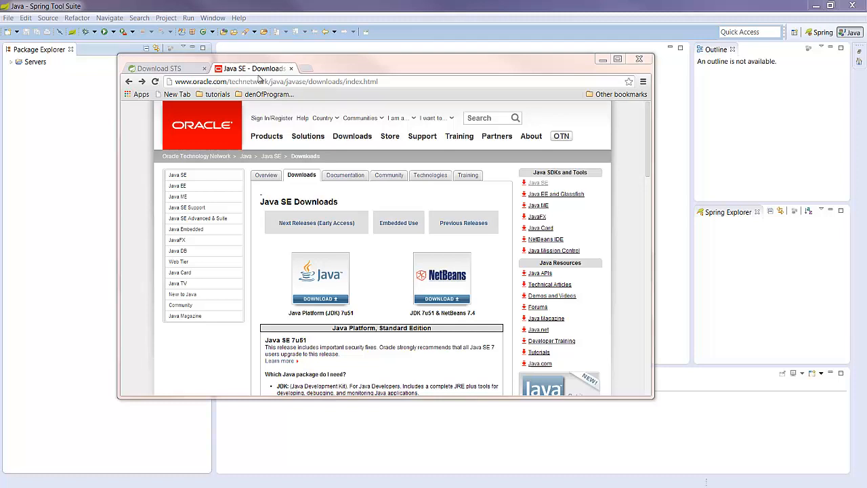
Go from the Oracle Java SE Downloads page to the JDK 7u51 download page.
{"action": "left_click", "coordinate": [284, 81]}
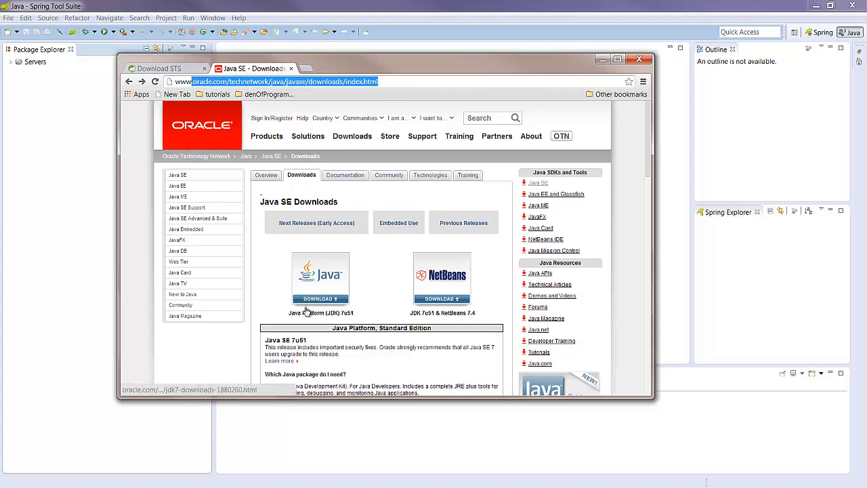
{"action": "mouse_move", "coordinate": [332, 313]}
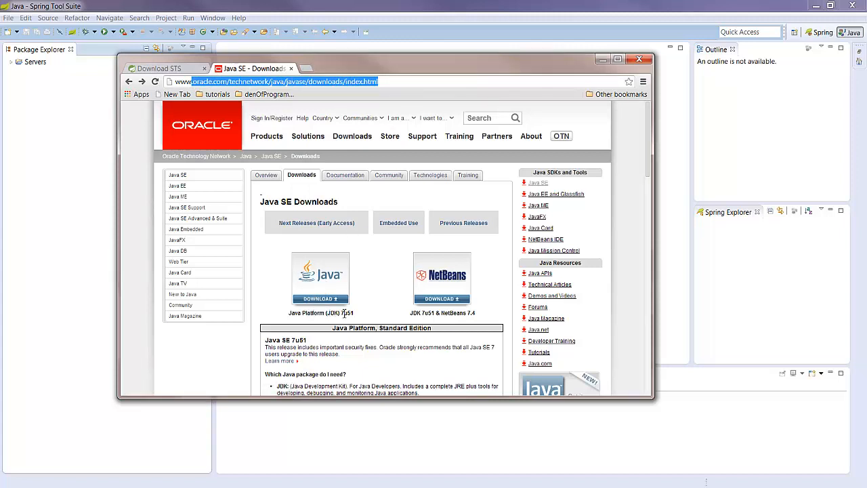
{"action": "mouse_move", "coordinate": [321, 276]}
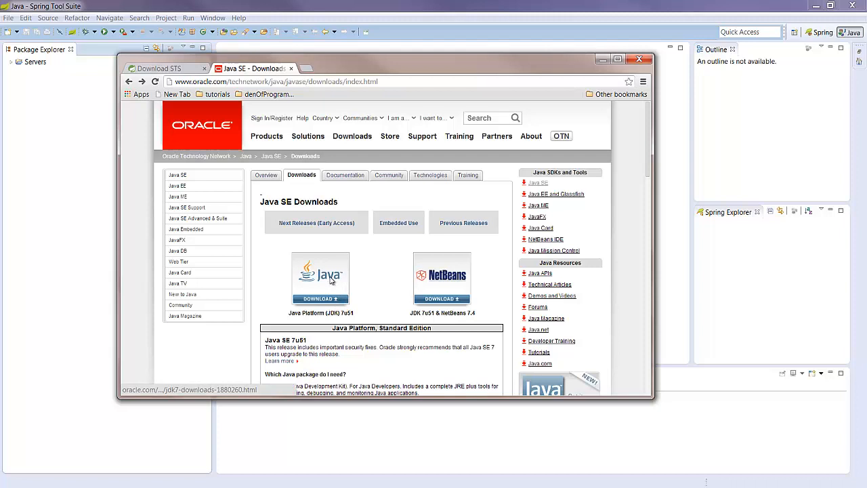
{"action": "left_click", "coordinate": [321, 298]}
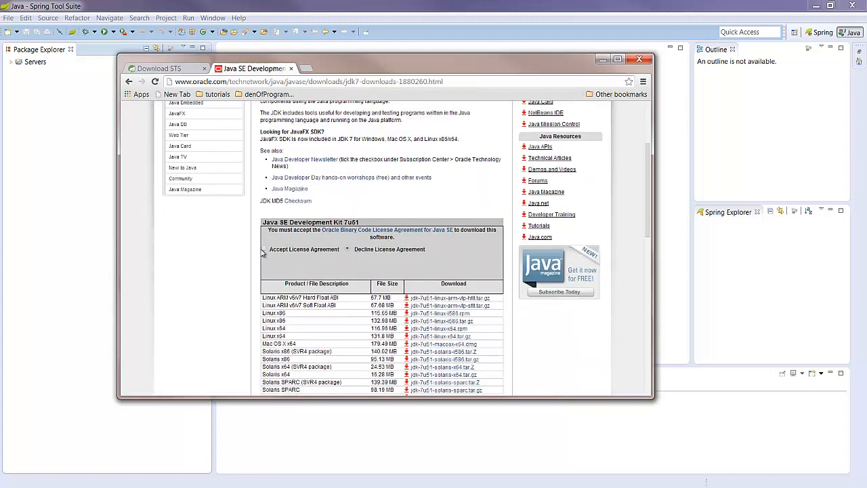
Accept the Oracle Binary Code License and download jdk-7u51-windows-x64.exe.
{"action": "left_click", "coordinate": [264, 250]}
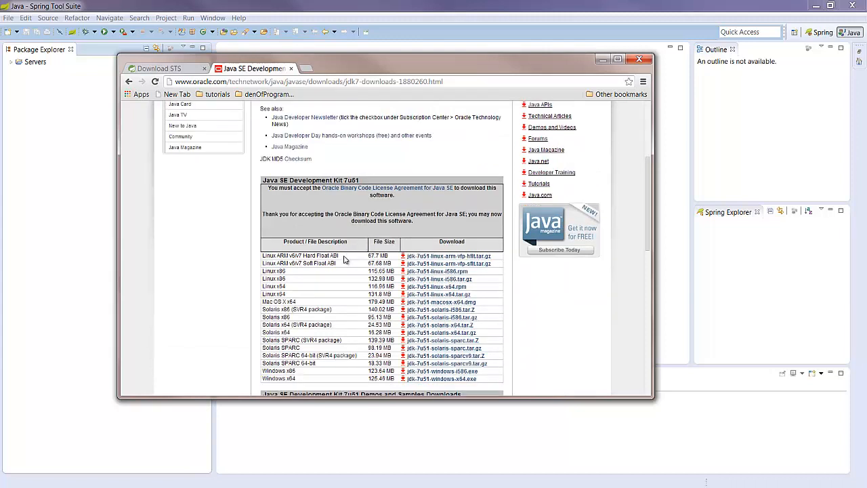
{"action": "scroll", "scroll_direction": "down", "scroll_amount": 3}
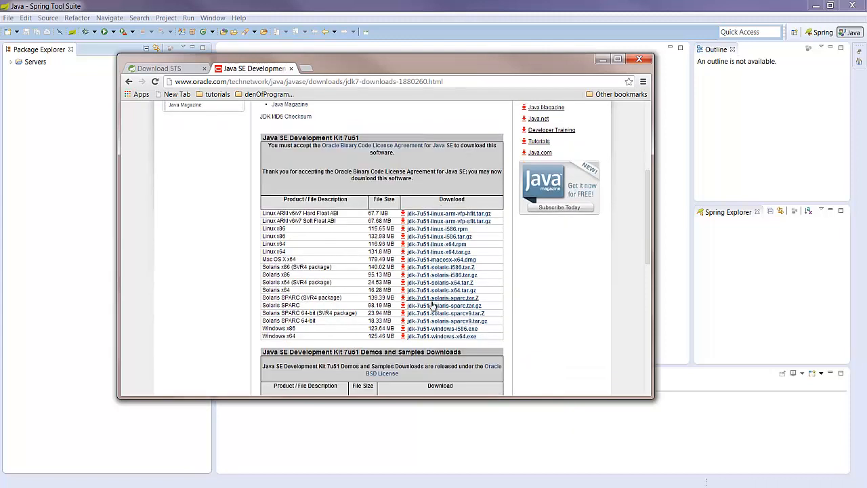
{"action": "mouse_move", "coordinate": [441, 336]}
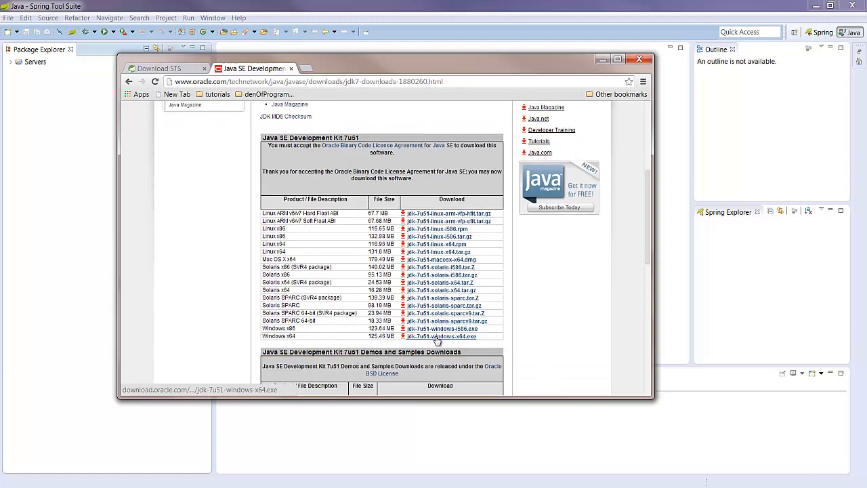
{"action": "left_click", "coordinate": [440, 336]}
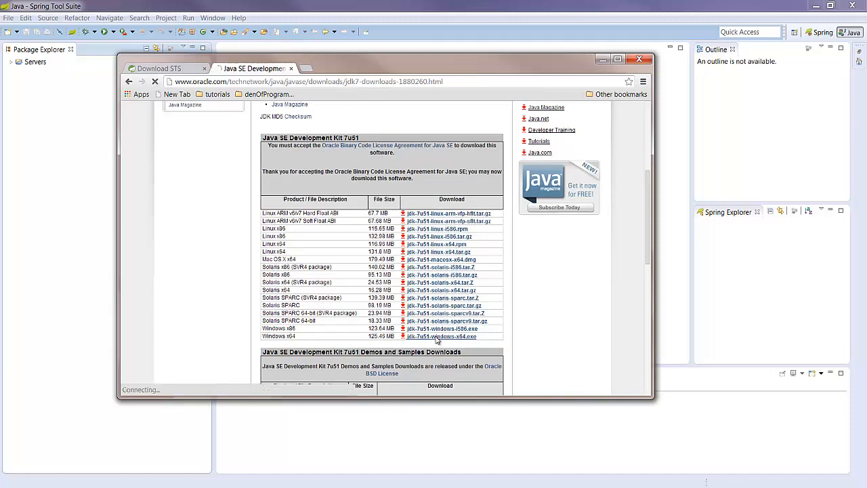
{"action": "left_click", "coordinate": [441, 337]}
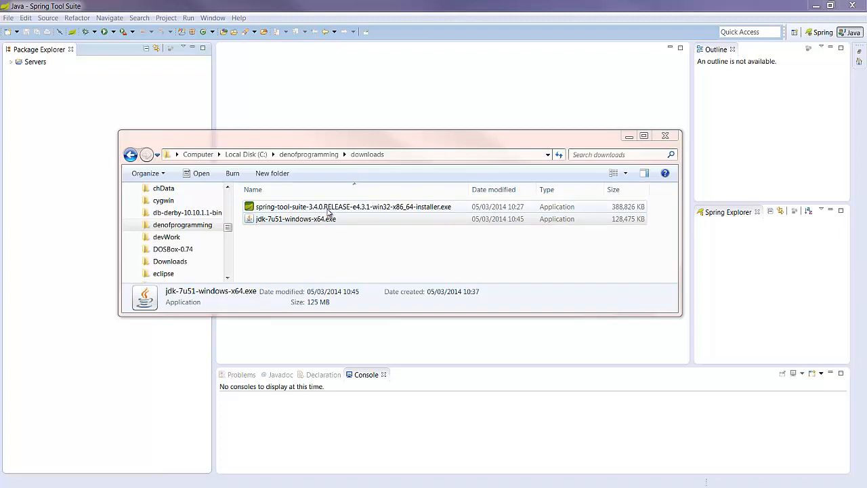
{"action": "mouse_move", "coordinate": [353, 211]}
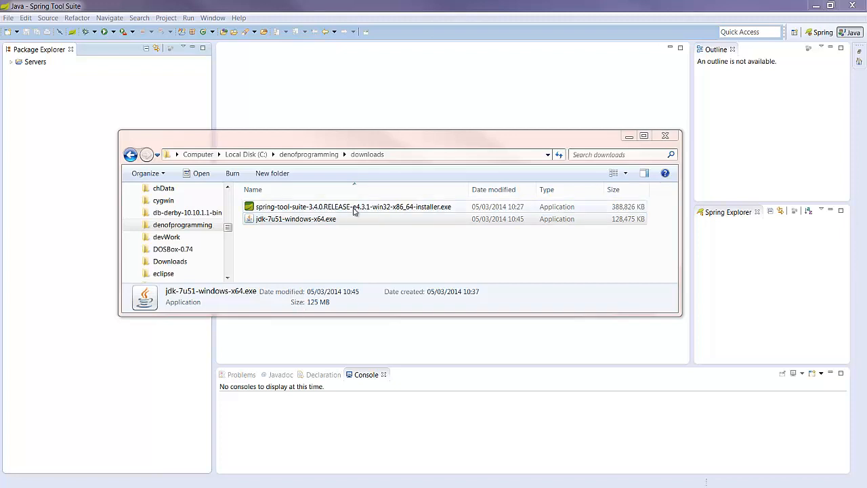
{"action": "mouse_move", "coordinate": [628, 136]}
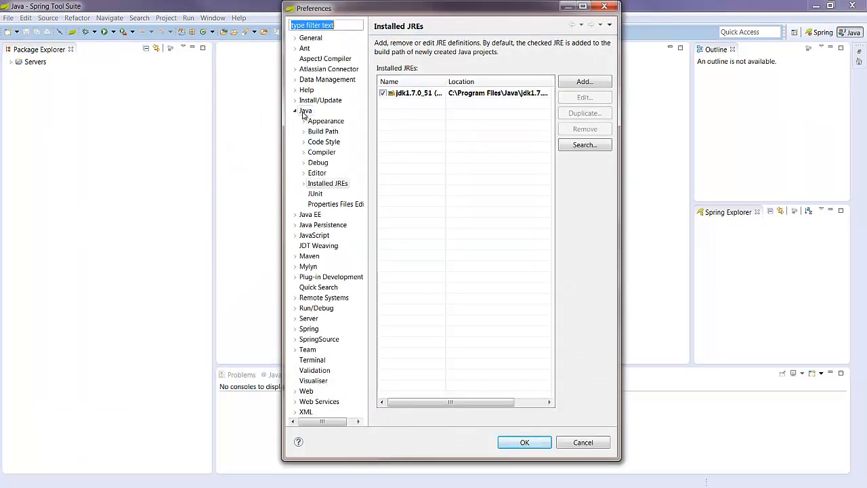
Confirm jdk1.7.0_51 as the default under Java > Installed JREs and apply the preferences.
{"action": "left_click", "coordinate": [305, 111]}
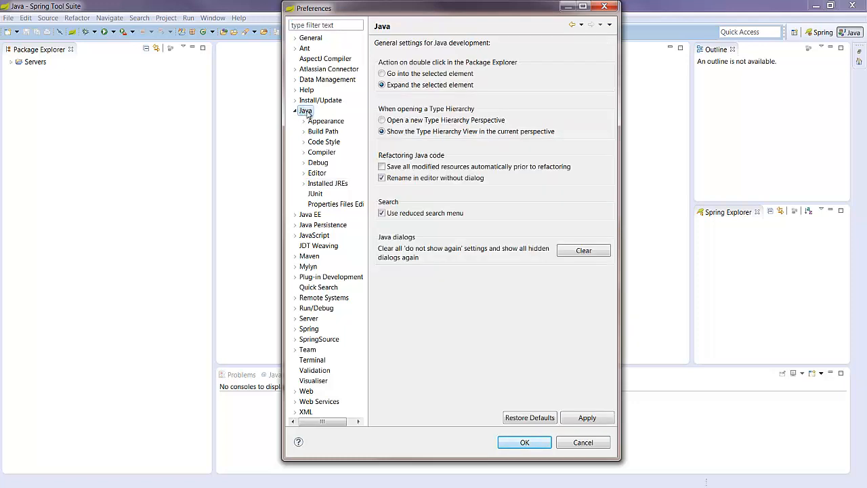
{"action": "left_click", "coordinate": [328, 183]}
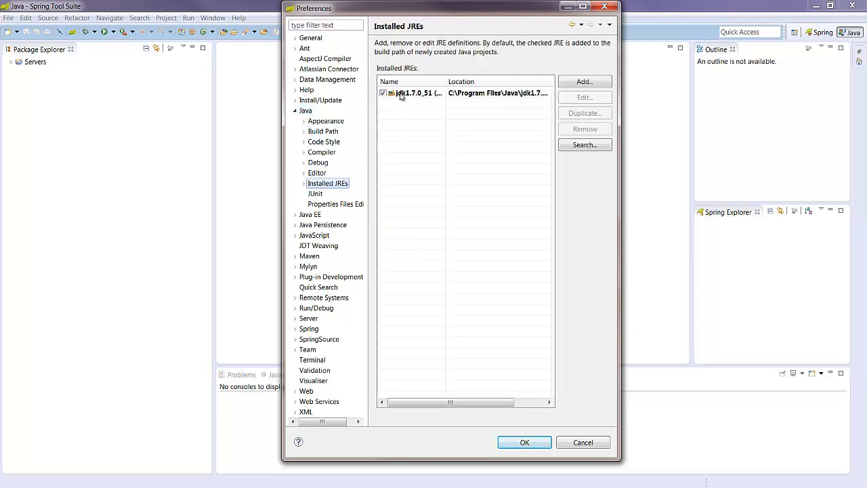
{"action": "left_click", "coordinate": [383, 93]}
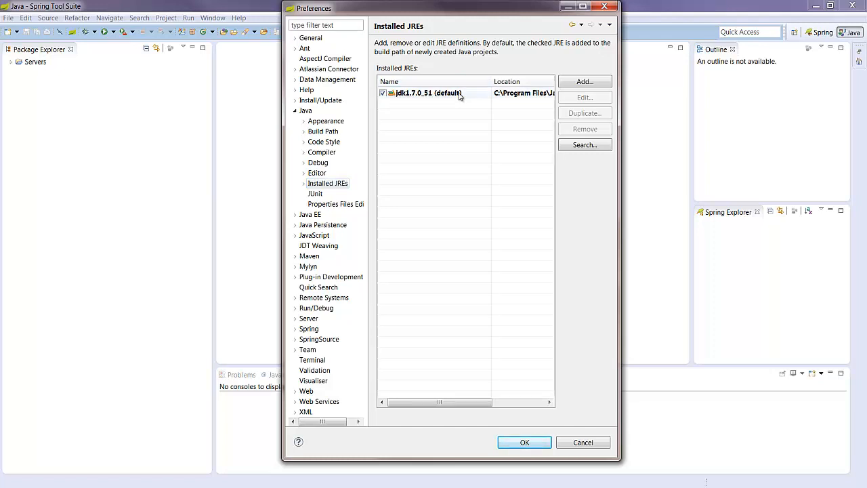
{"action": "mouse_move", "coordinate": [461, 411]}
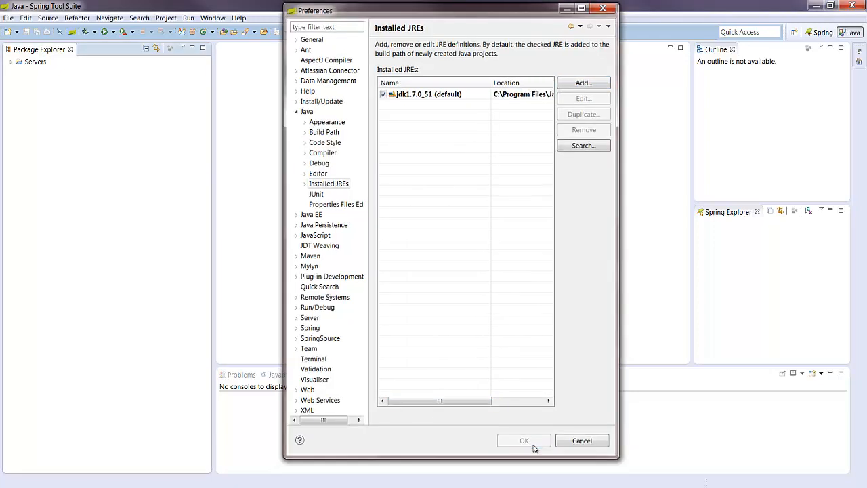
{"action": "left_click", "coordinate": [524, 440]}
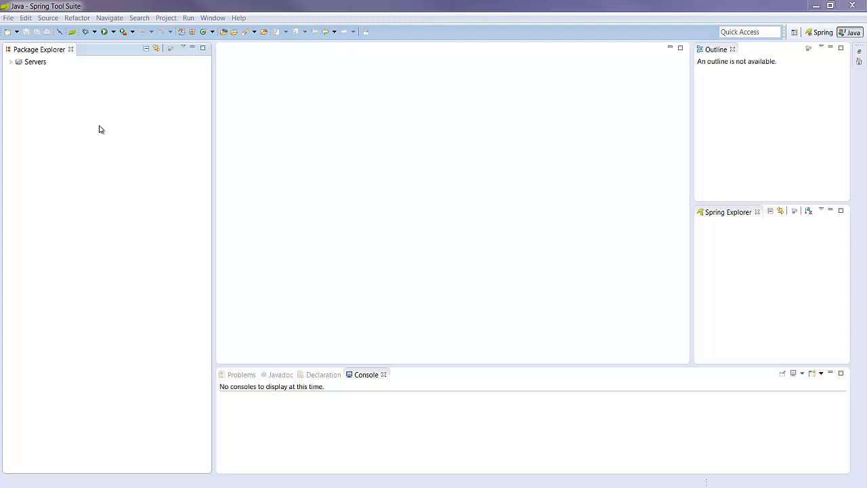
From Package Explorer, create a Java project named 'MyTest' using default settings.
{"action": "right_click", "coordinate": [98, 128]}
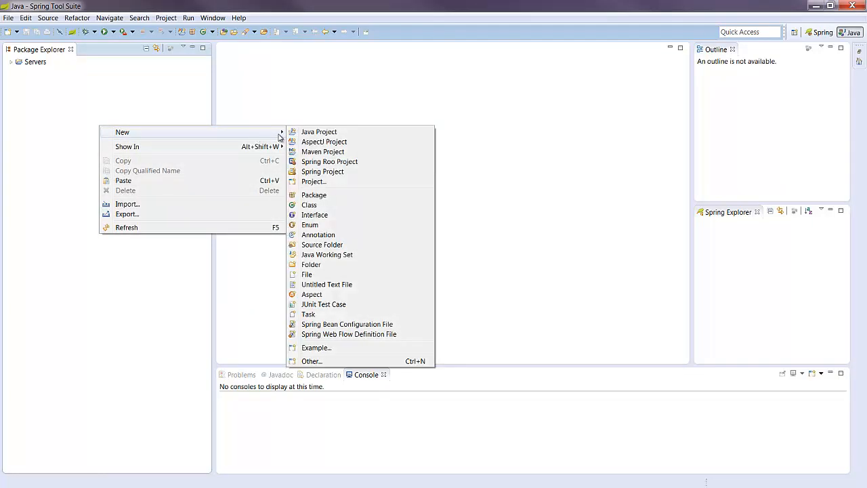
{"action": "mouse_move", "coordinate": [318, 132]}
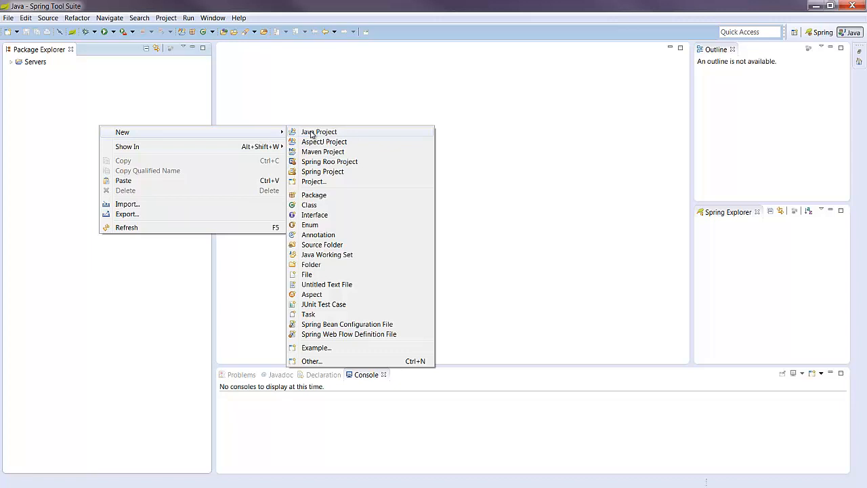
{"action": "left_click", "coordinate": [318, 131]}
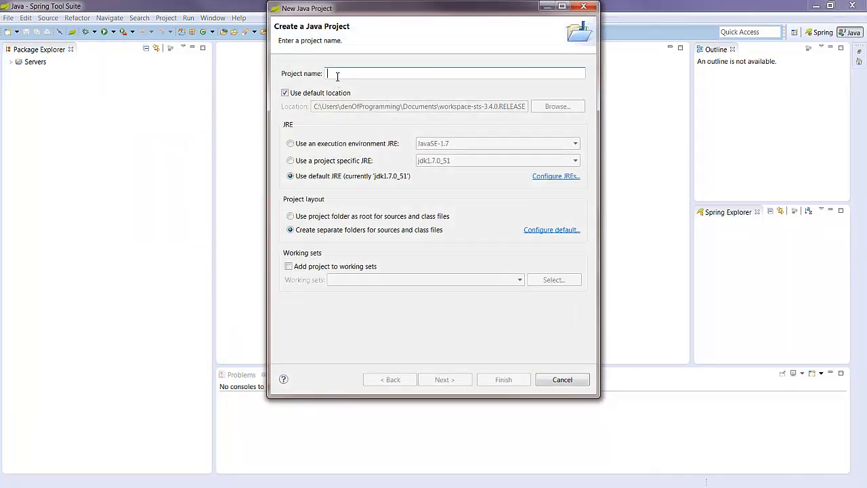
{"action": "type", "text": "M"}
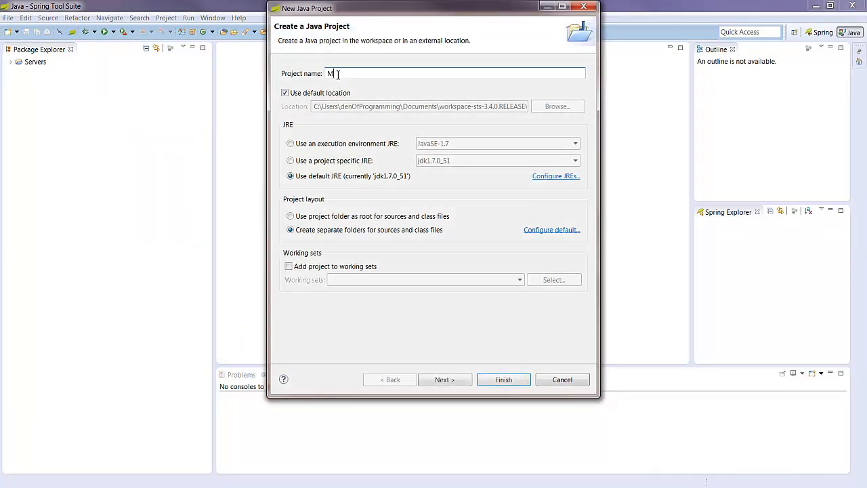
{"action": "type", "text": "y"}
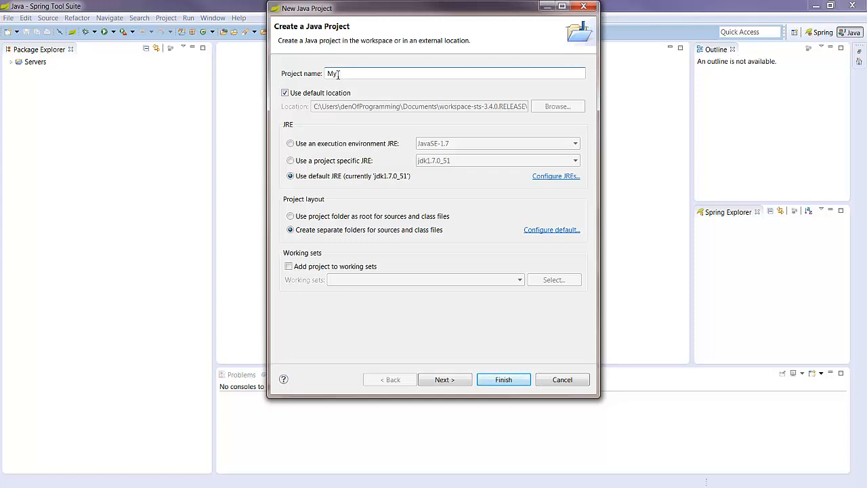
{"action": "type", "text": "Test"}
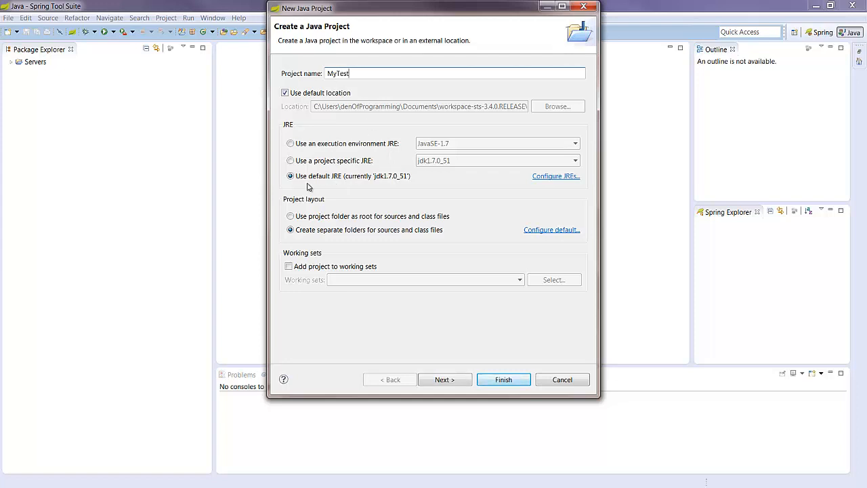
{"action": "mouse_move", "coordinate": [370, 181]}
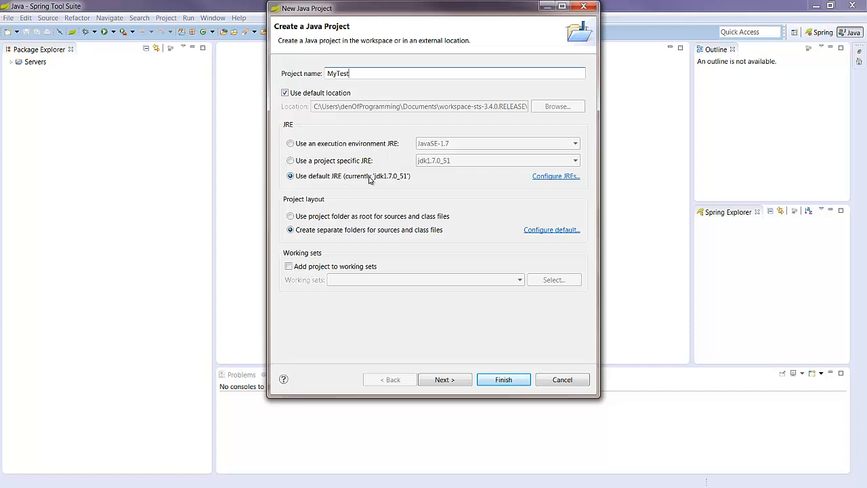
{"action": "mouse_move", "coordinate": [408, 184]}
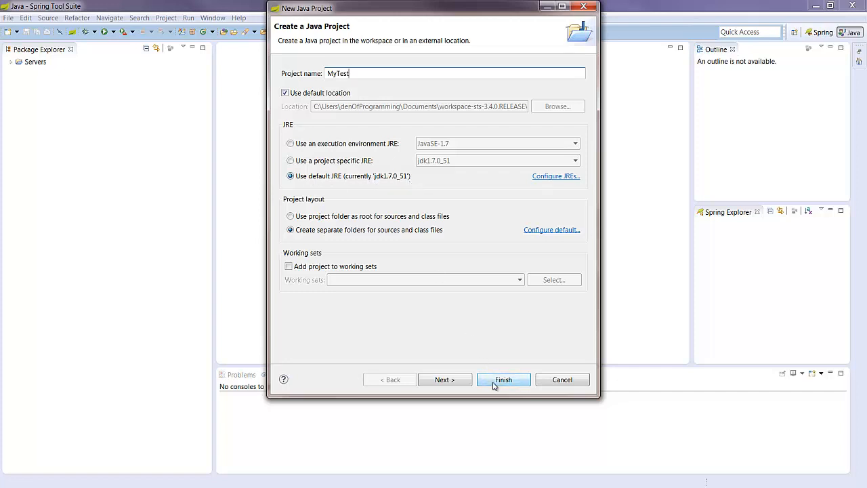
{"action": "left_click", "coordinate": [503, 380]}
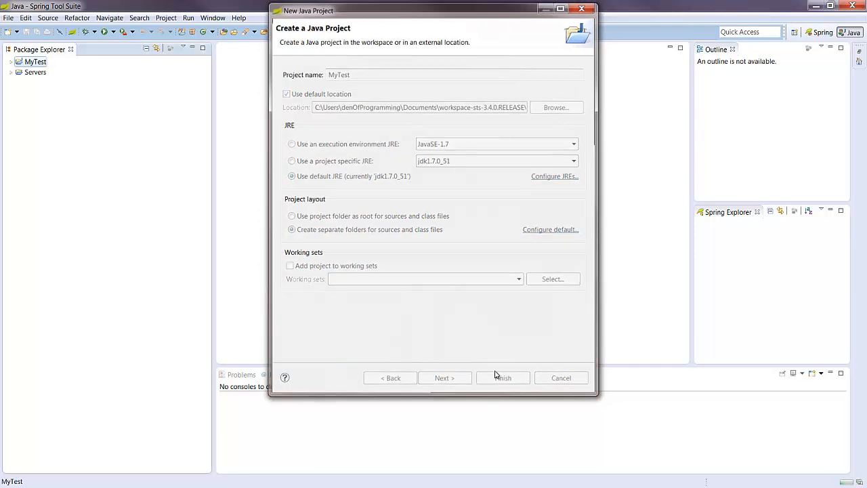
Expand MyTest and create the 'helloworld' package in its src folder.
{"action": "left_click", "coordinate": [502, 378]}
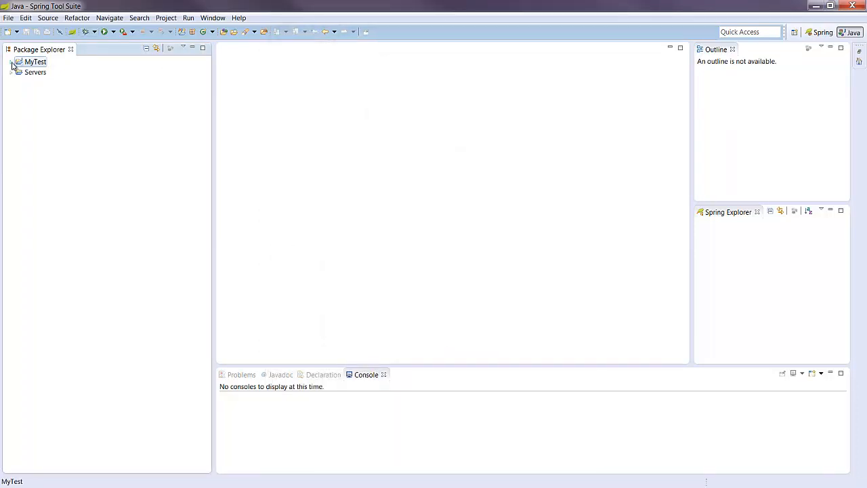
{"action": "left_click", "coordinate": [13, 62]}
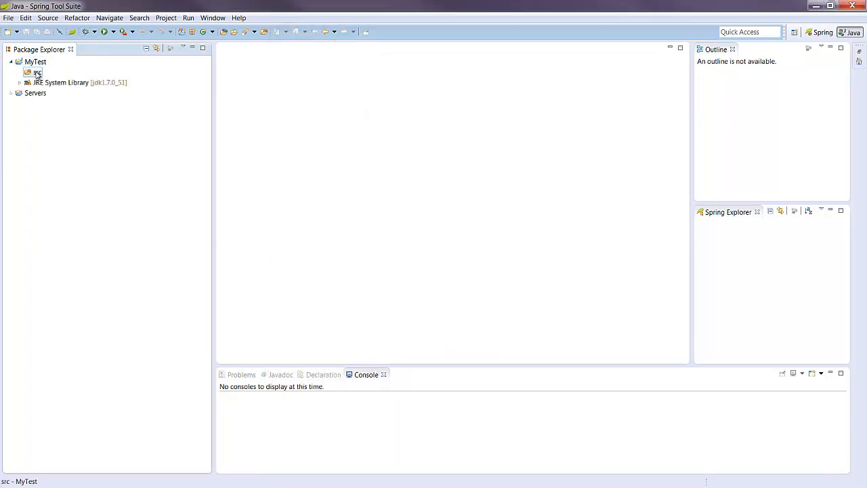
{"action": "right_click", "coordinate": [36, 73]}
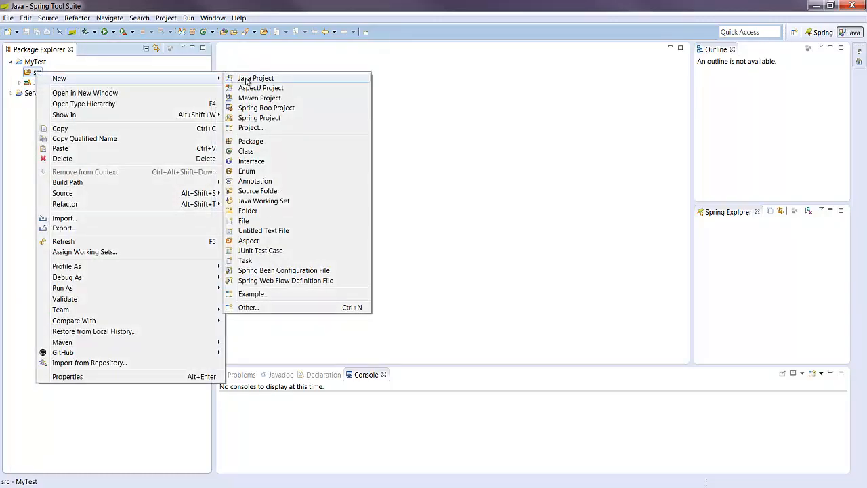
{"action": "left_click", "coordinate": [250, 141]}
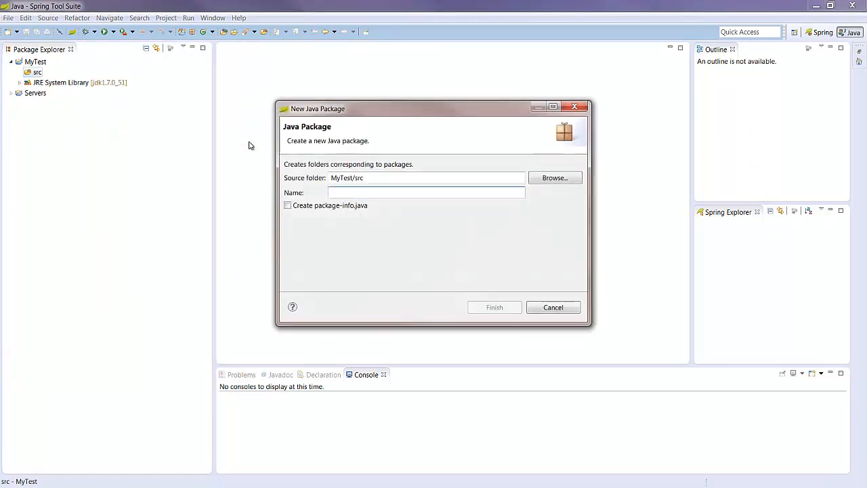
{"action": "left_click", "coordinate": [426, 192]}
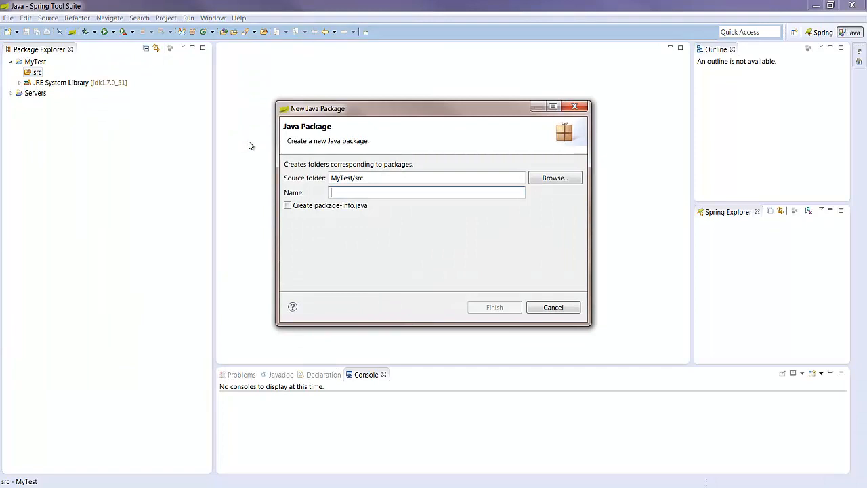
{"action": "type", "text": "helloworld"}
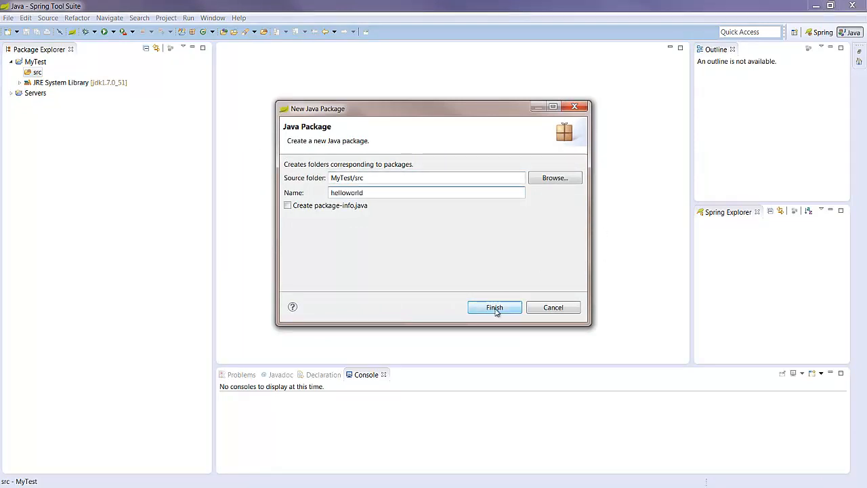
{"action": "left_click", "coordinate": [495, 307]}
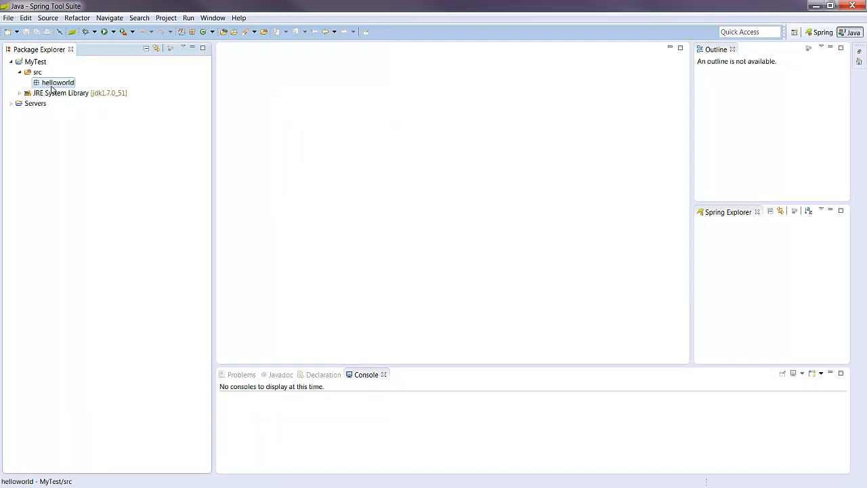
Create class 'HelloWorldClass' in helloworld with the public static void main stub.
{"action": "right_click", "coordinate": [57, 82]}
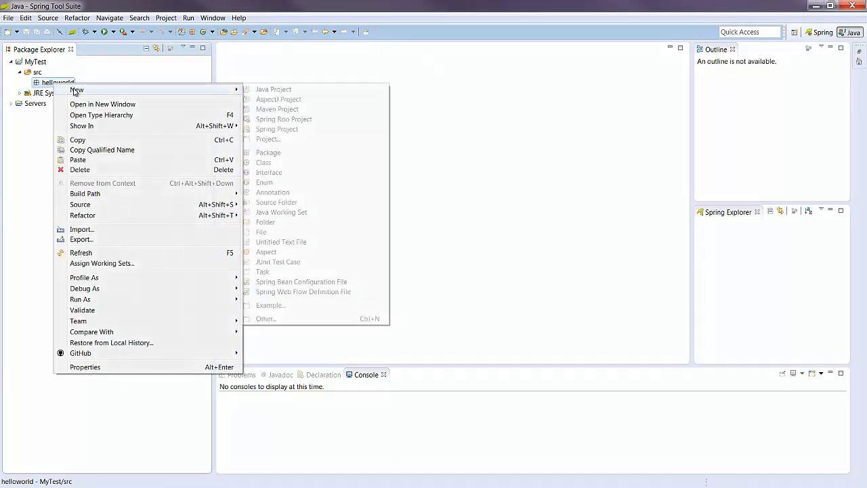
{"action": "left_click", "coordinate": [262, 162]}
{"action": "type", "text": "H"}
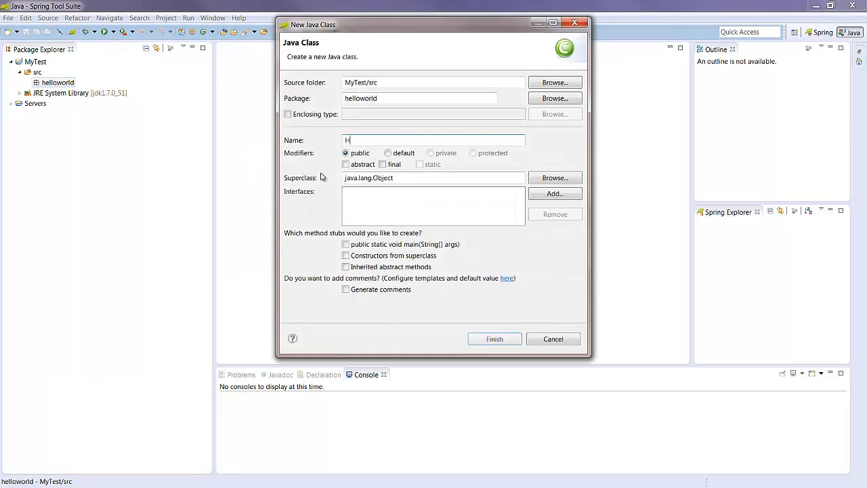
{"action": "type", "text": "elloWorldClass"}
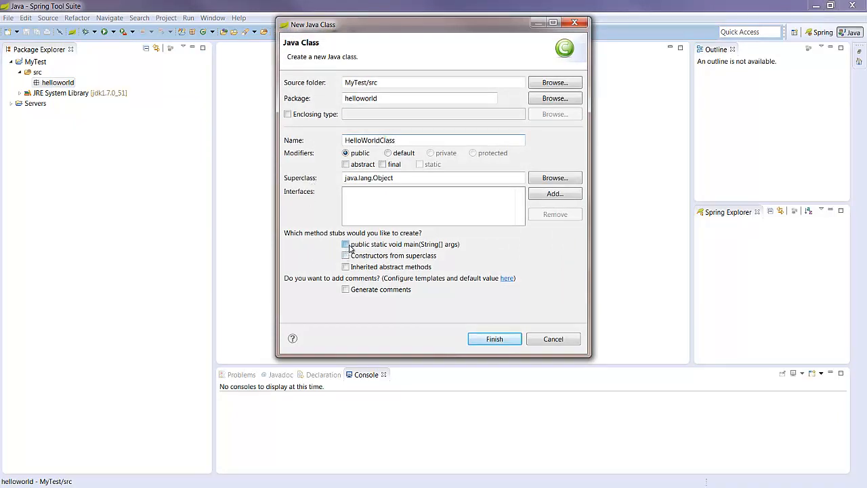
{"action": "left_click", "coordinate": [345, 244]}
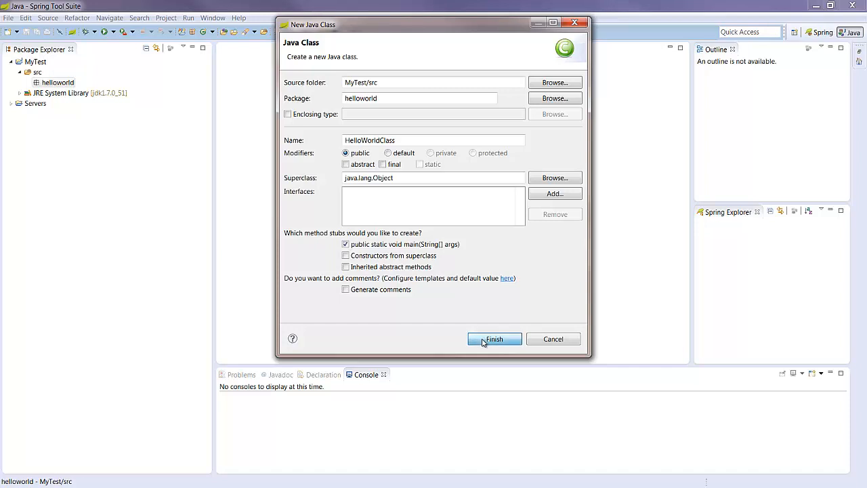
{"action": "left_click", "coordinate": [494, 339]}
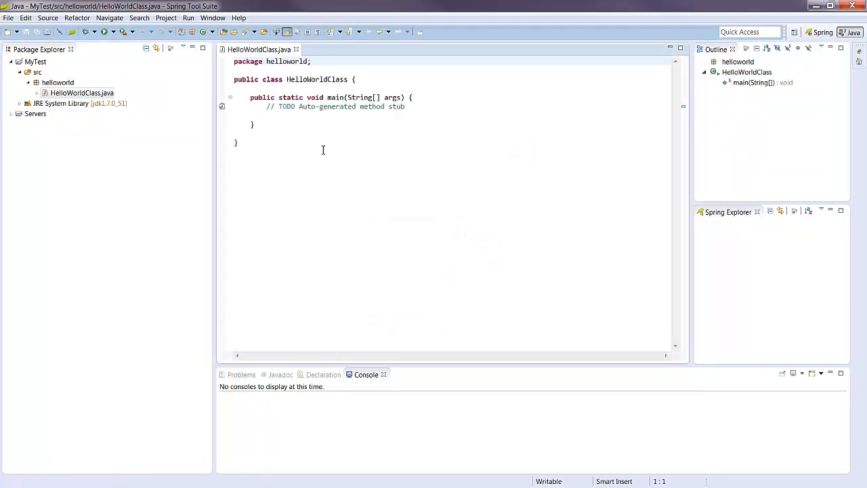
Delete the TODO comment and use the sysout template to print "Hello world from STS!!".
{"action": "triple_click", "coordinate": [335, 106]}
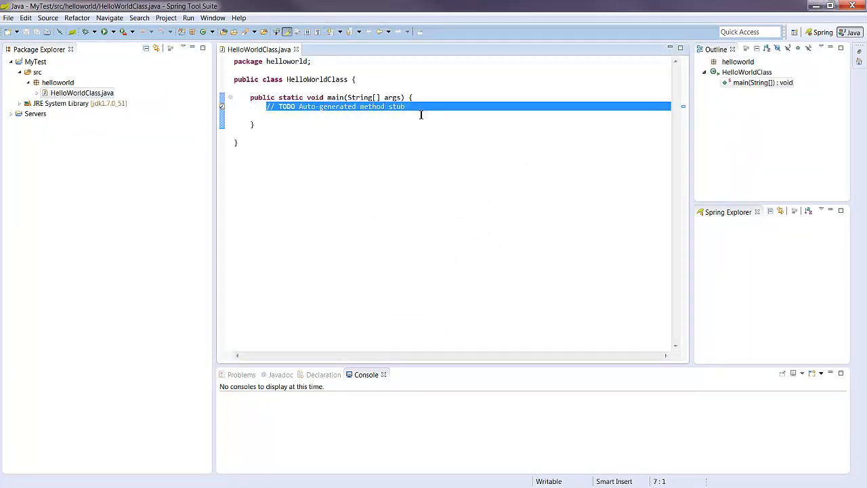
{"action": "key", "text": "Delete"}
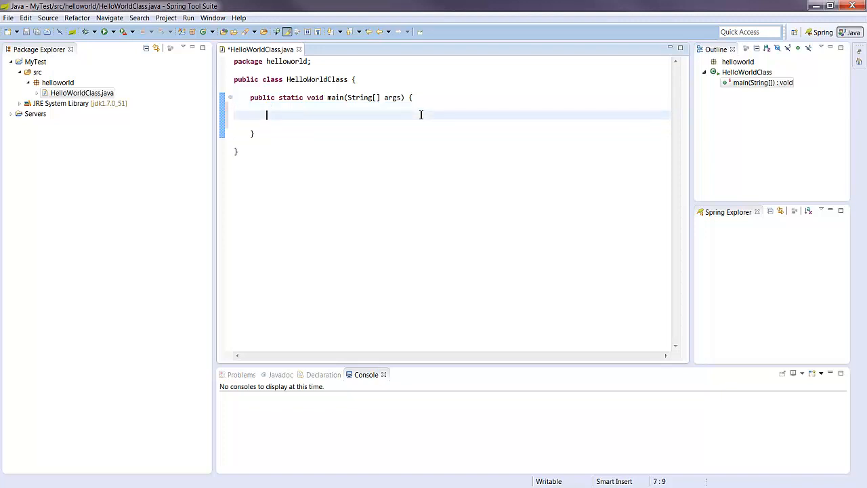
{"action": "type", "text": "sysou"}
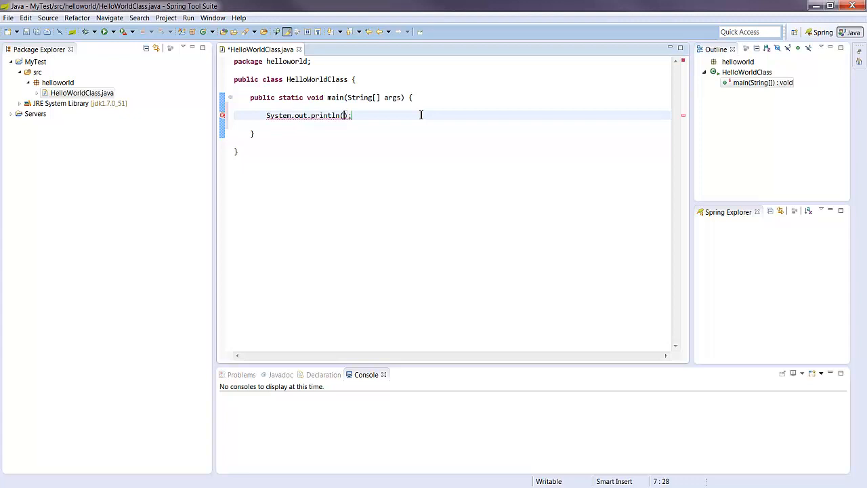
{"action": "type", "text": "\"\""}
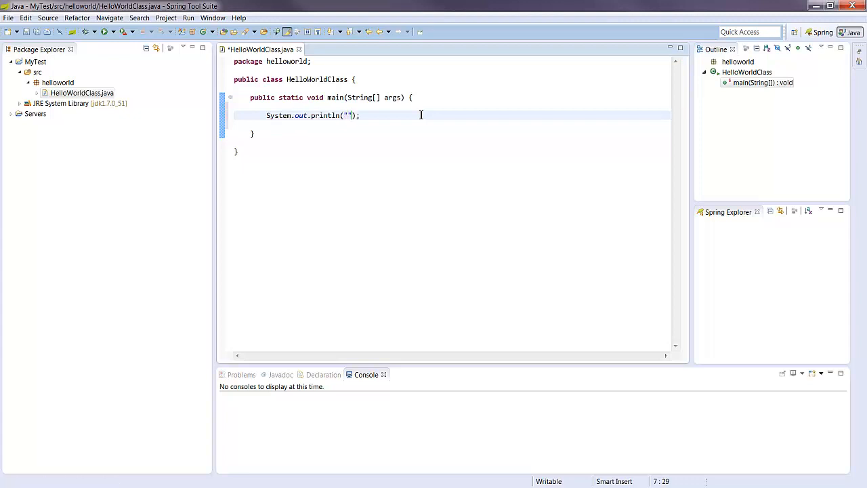
{"action": "type", "text": "Hello world from STS!!"}
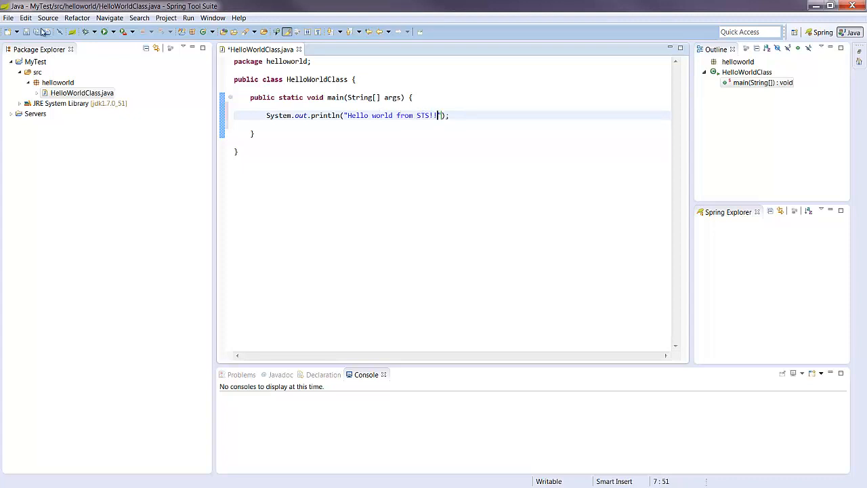
Run HelloWorldClass.java as a Java Application and select the greeting in the Console.
{"action": "right_click", "coordinate": [81, 92]}
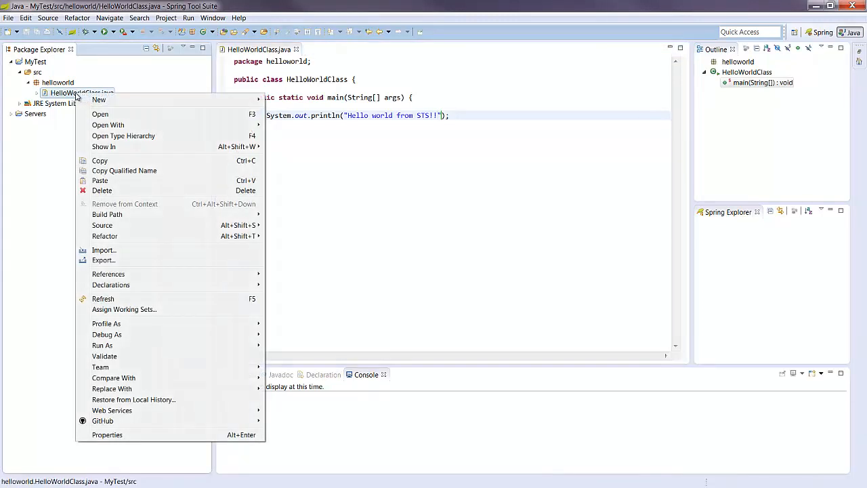
{"action": "mouse_move", "coordinate": [102, 345]}
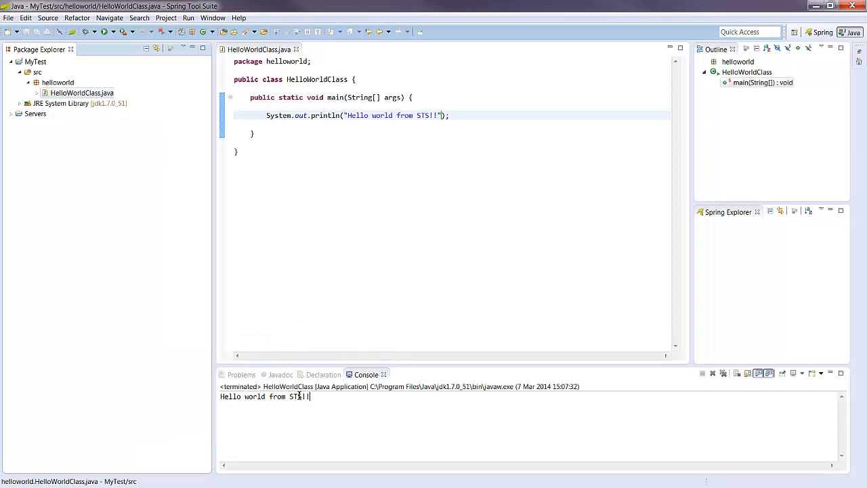
{"action": "double_click", "coordinate": [265, 397]}
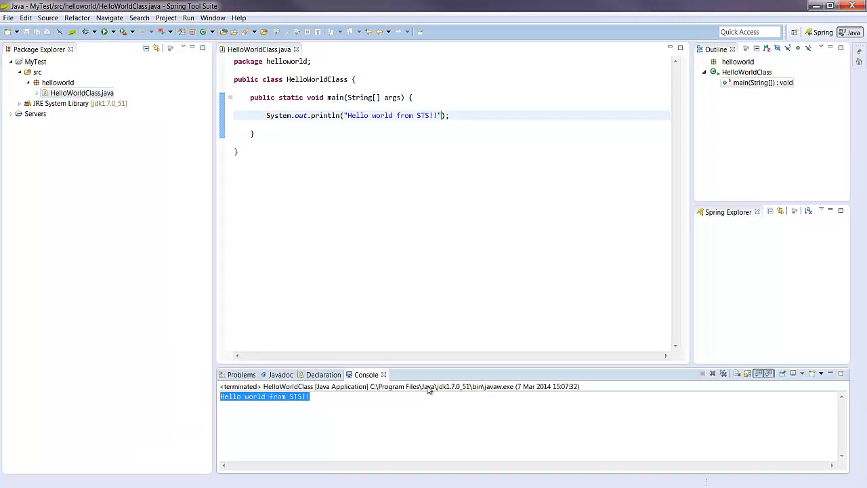
{"action": "mouse_move", "coordinate": [444, 393]}
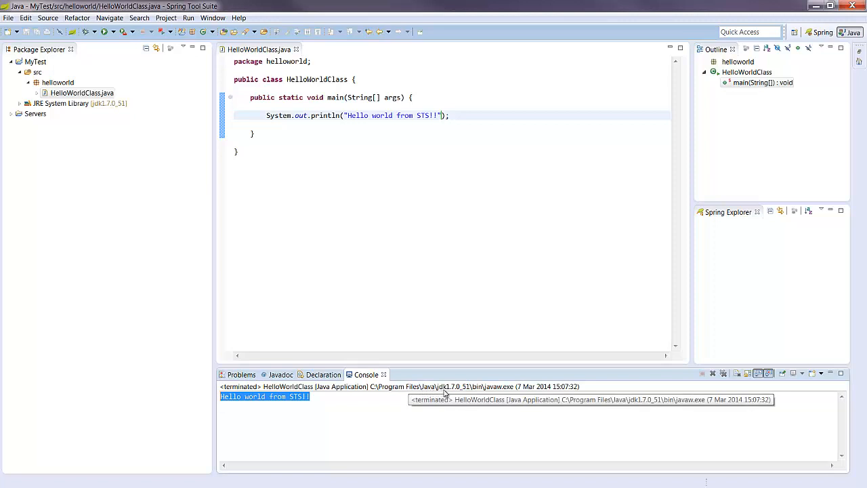